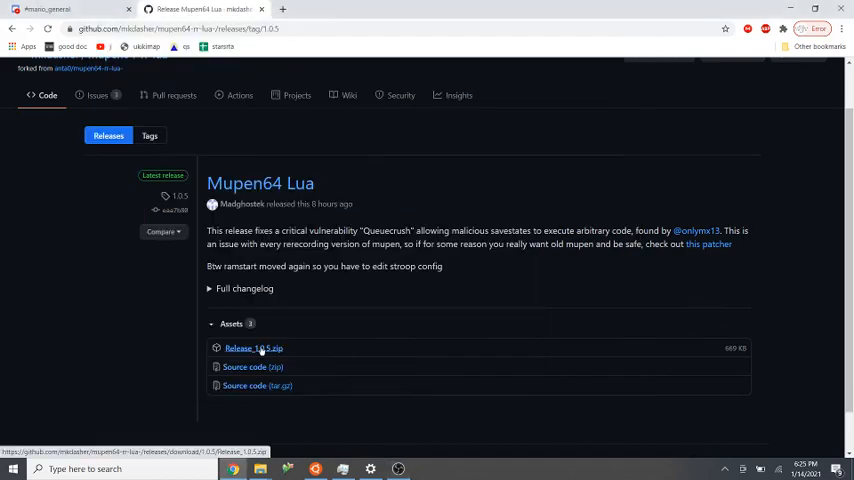
Download Release_1.0.5.zip from the GitHub release page and view the archive's contents
{"action": "left_click", "coordinate": [254, 348]}
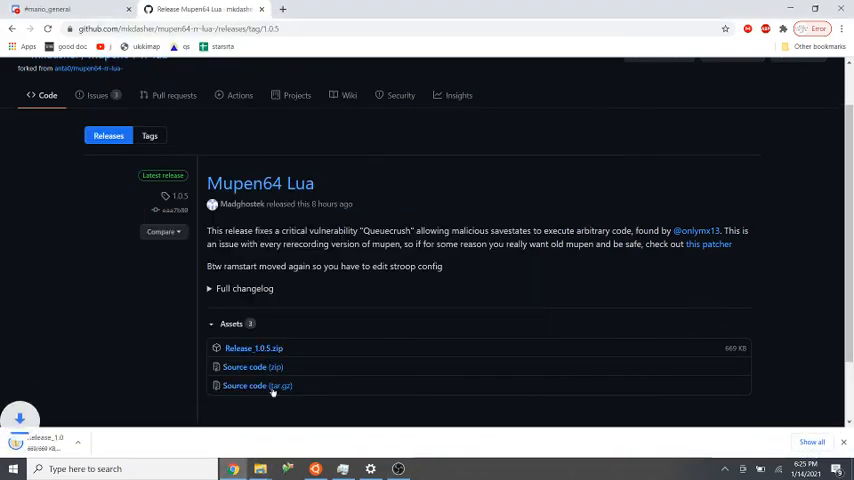
{"action": "left_click", "coordinate": [253, 348]}
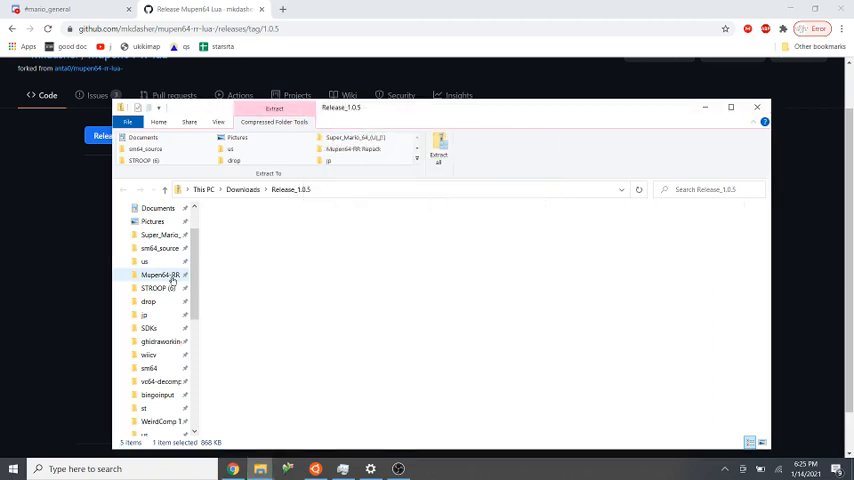
Launch the new mupen64 application from the Desktop's Mupen64-RR Repack folder
{"action": "double_click", "coordinate": [159, 274]}
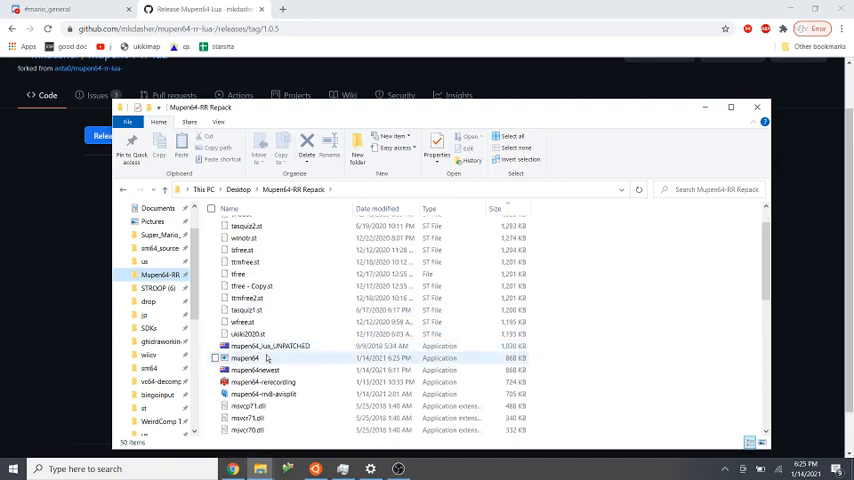
{"action": "left_click", "coordinate": [246, 358]}
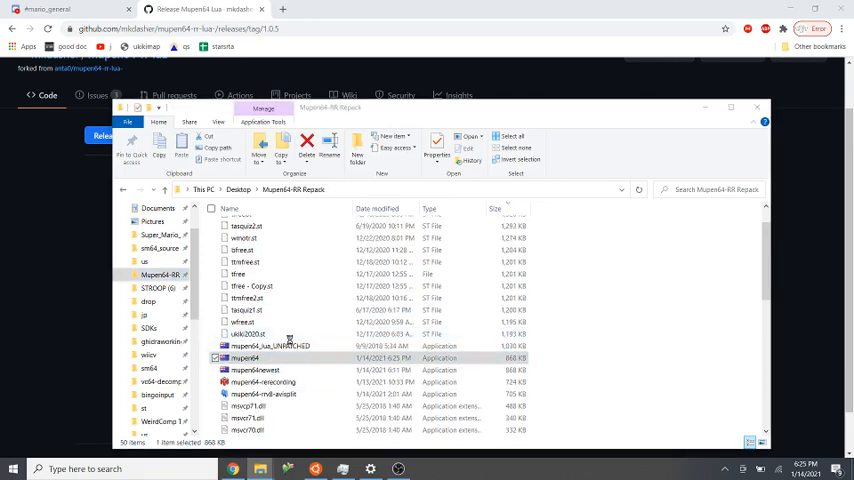
{"action": "double_click", "coordinate": [245, 357]}
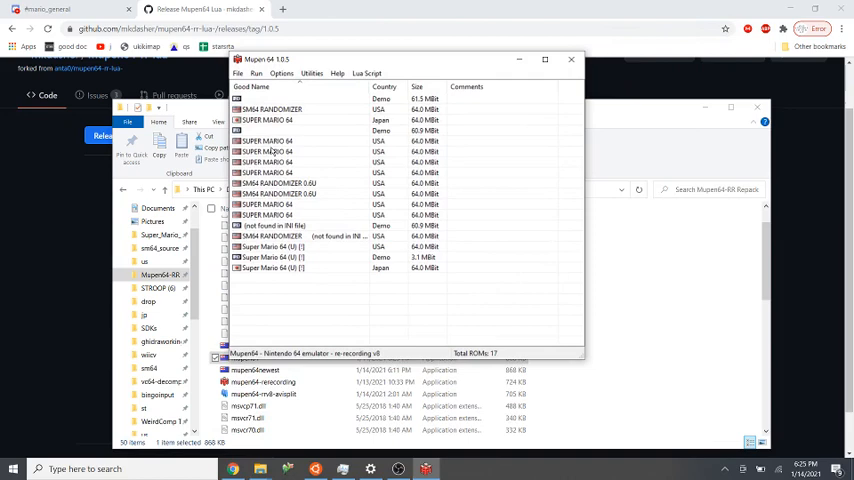
{"action": "mouse_move", "coordinate": [315, 99]}
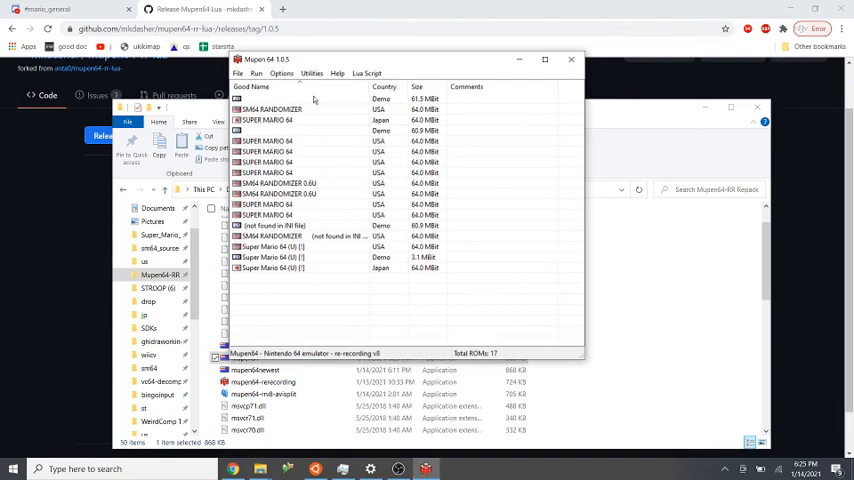
Show Mupen64's RAM start value for STROOP via Help > Show RAM start
{"action": "left_click", "coordinate": [337, 73]}
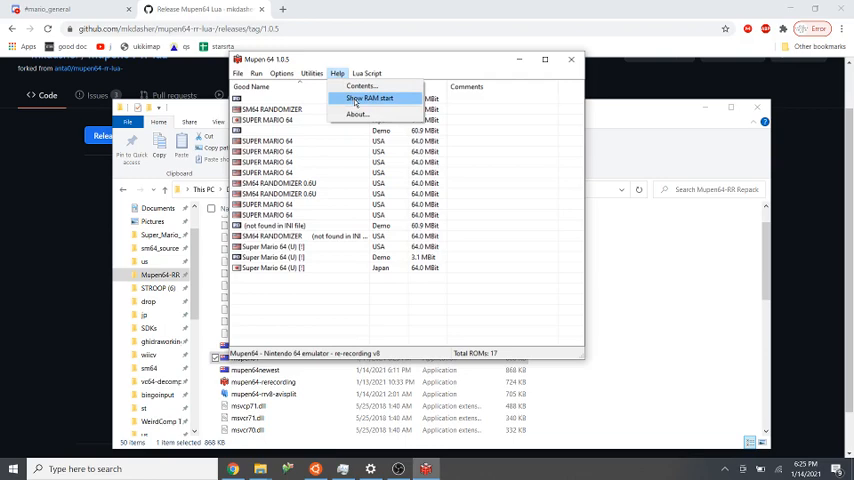
{"action": "left_click", "coordinate": [368, 98]}
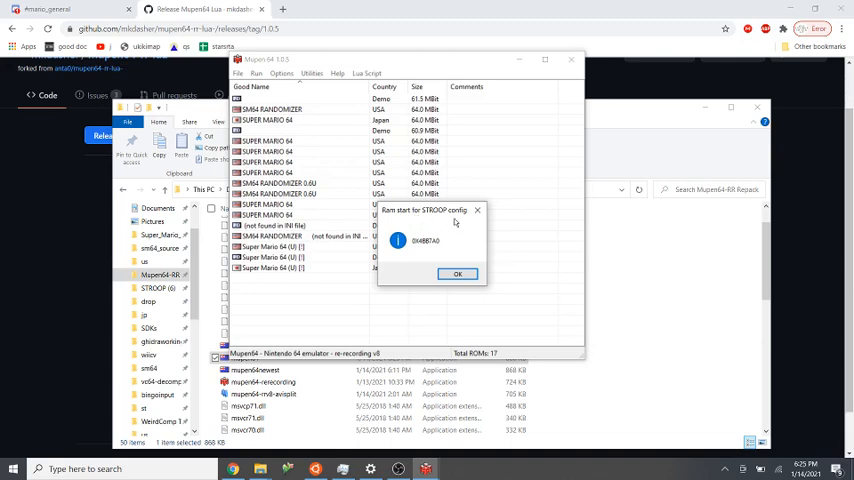
{"action": "mouse_move", "coordinate": [420, 248]}
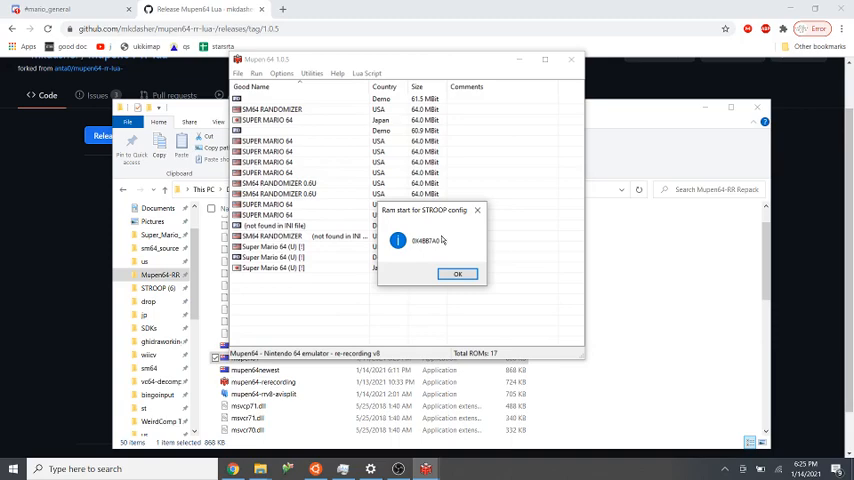
Start Notepad from the Start menu search to keep the RAM start value
{"action": "type", "text": "notepad"}
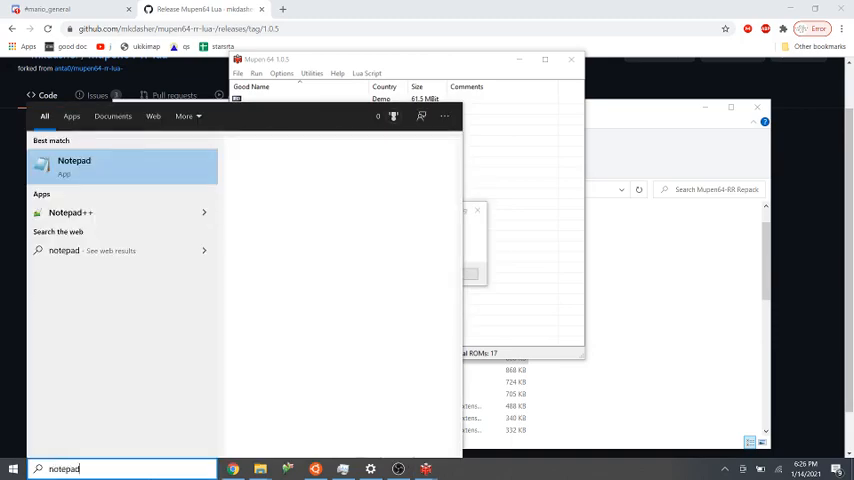
{"action": "left_click", "coordinate": [74, 165]}
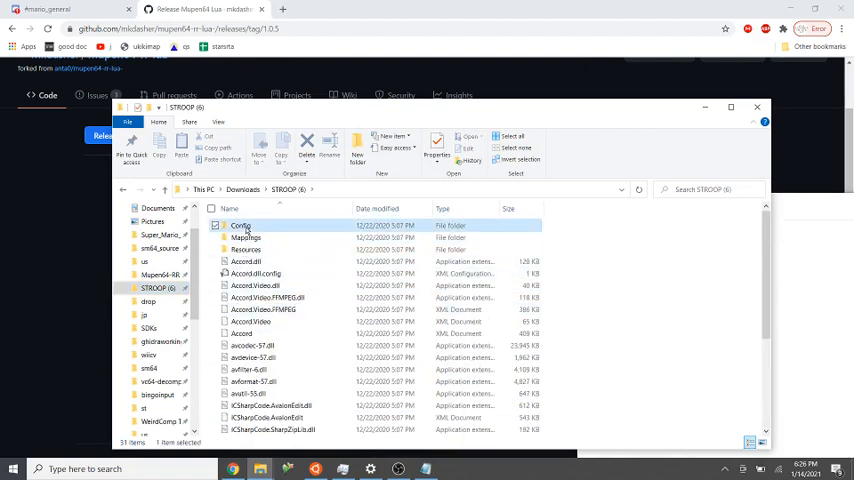
Bring up the Edit actions for Config.xml inside STROOP (6)'s Config folder
{"action": "double_click", "coordinate": [240, 225]}
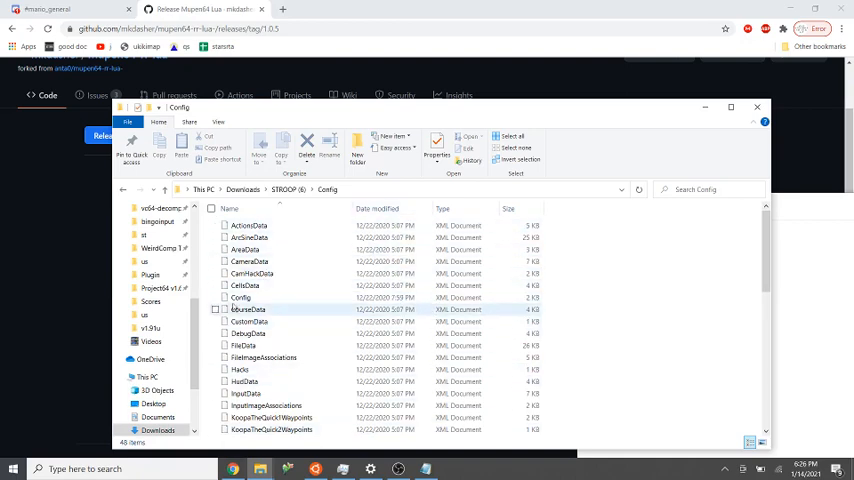
{"action": "left_click", "coordinate": [240, 297]}
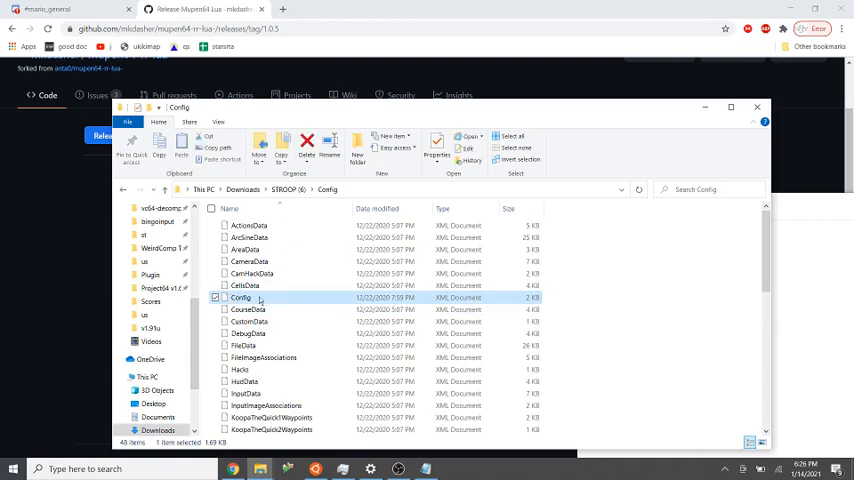
{"action": "right_click", "coordinate": [240, 297]}
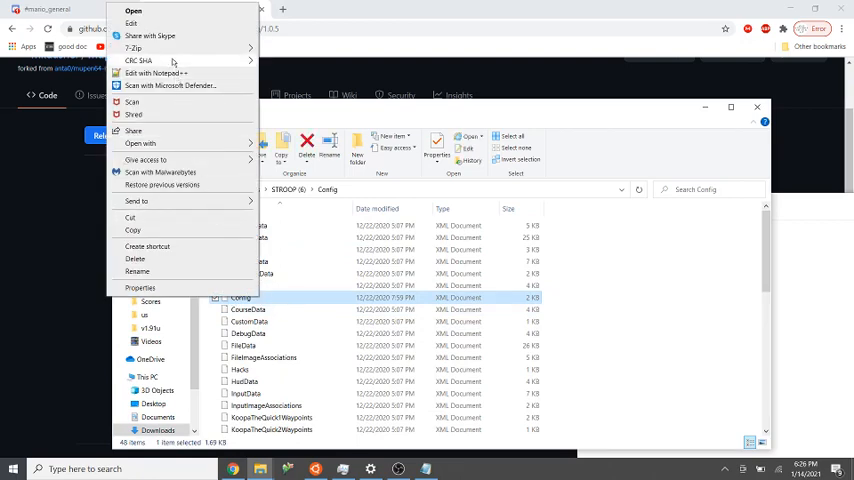
{"action": "mouse_move", "coordinate": [140, 143]}
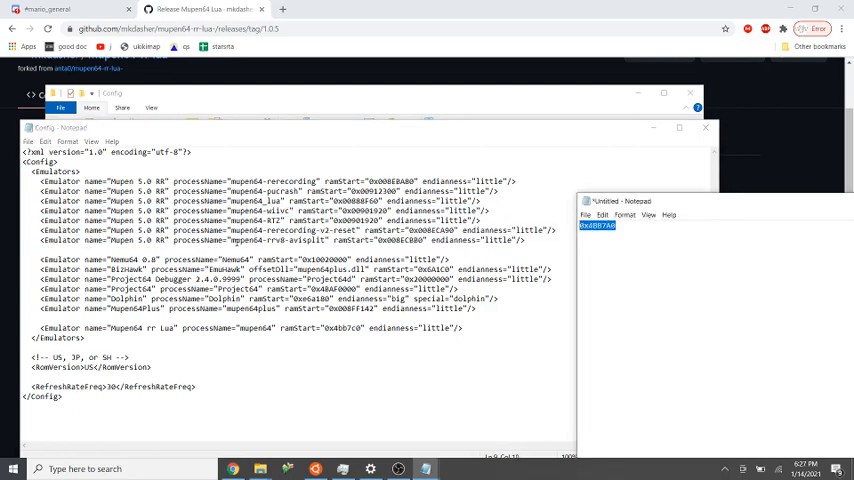
Duplicate the rrv8-avisplit Emulator line as a mupen64 entry with ramStart 0x4BB7A0 and save
{"action": "left_click", "coordinate": [400, 245]}
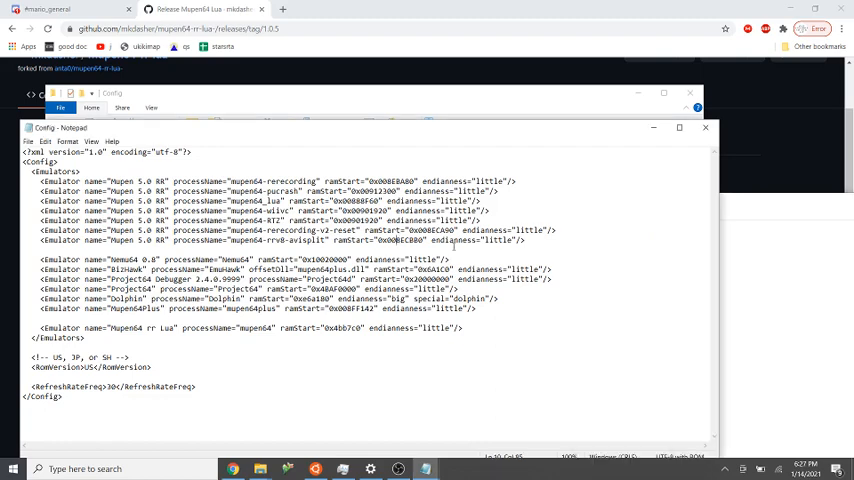
{"action": "triple_click", "coordinate": [280, 240]}
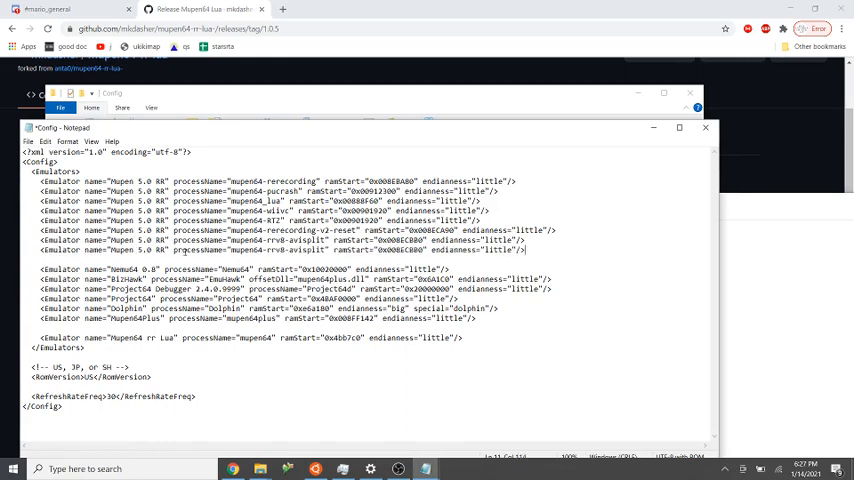
{"action": "double_click", "coordinate": [198, 250]}
{"action": "type", "text": "0x4BB7A0"}
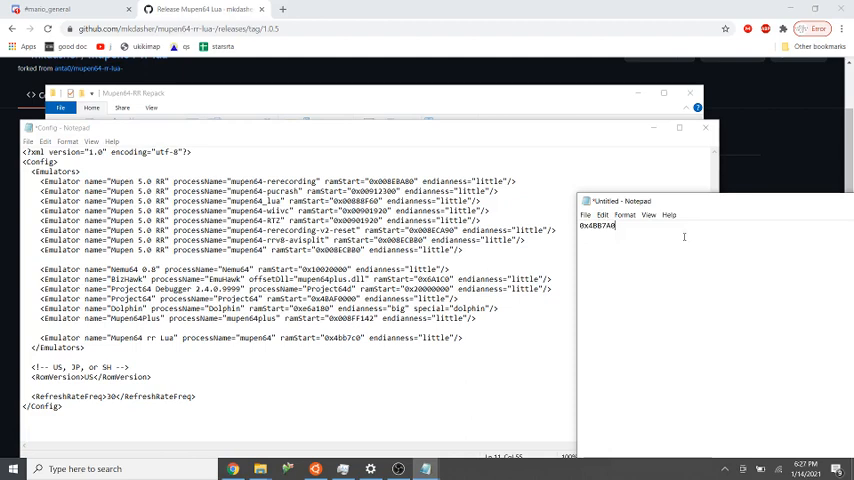
{"action": "double_click", "coordinate": [597, 225]}
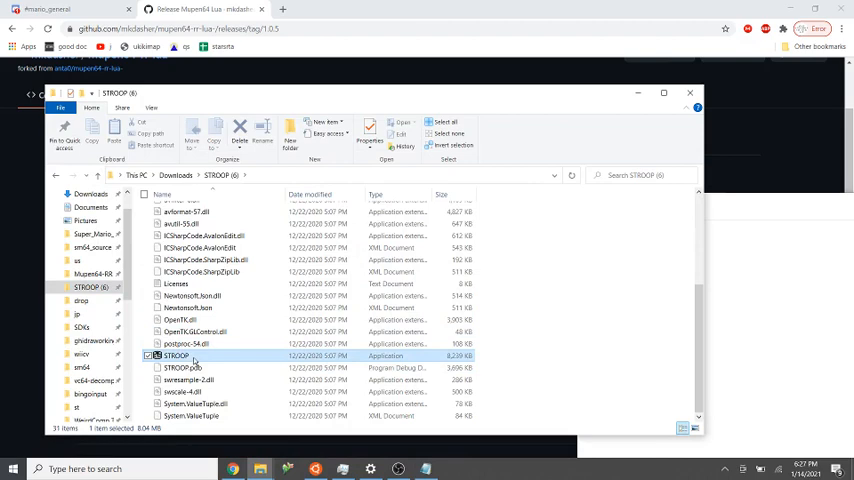
Return to the Mupen64-RR Repack folder and close the scratch Notepad window
{"action": "left_click", "coordinate": [92, 273]}
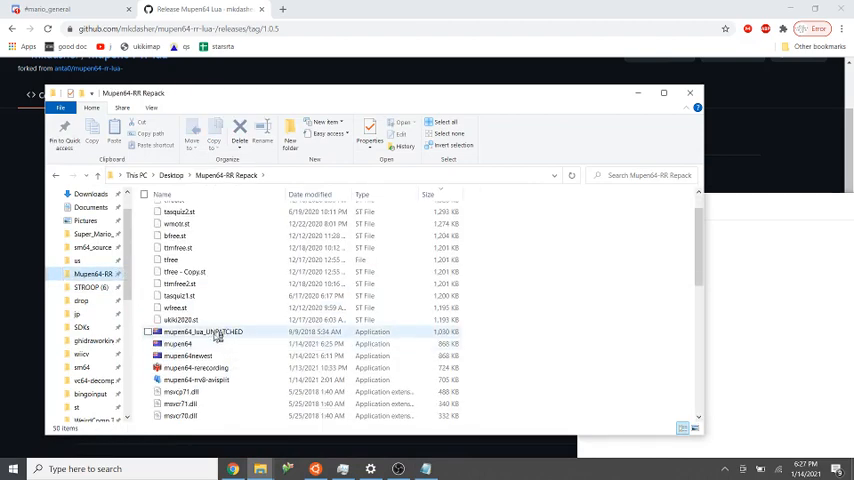
{"action": "left_click", "coordinate": [178, 343]}
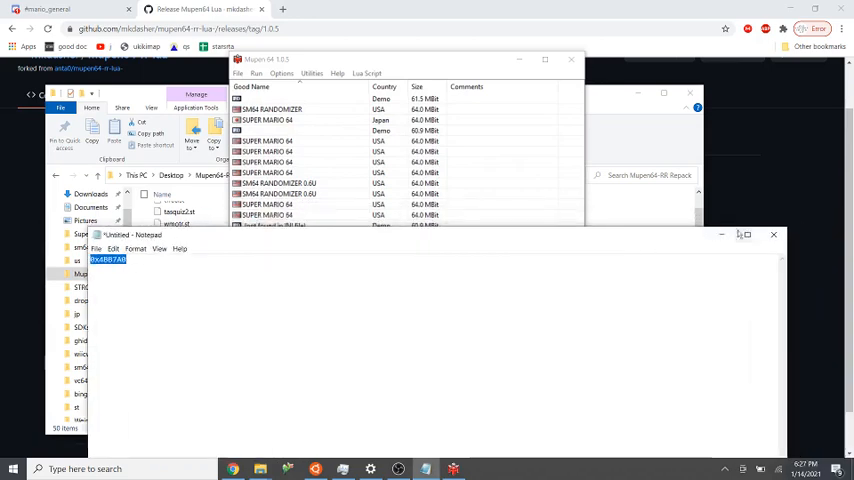
{"action": "left_click", "coordinate": [773, 234]}
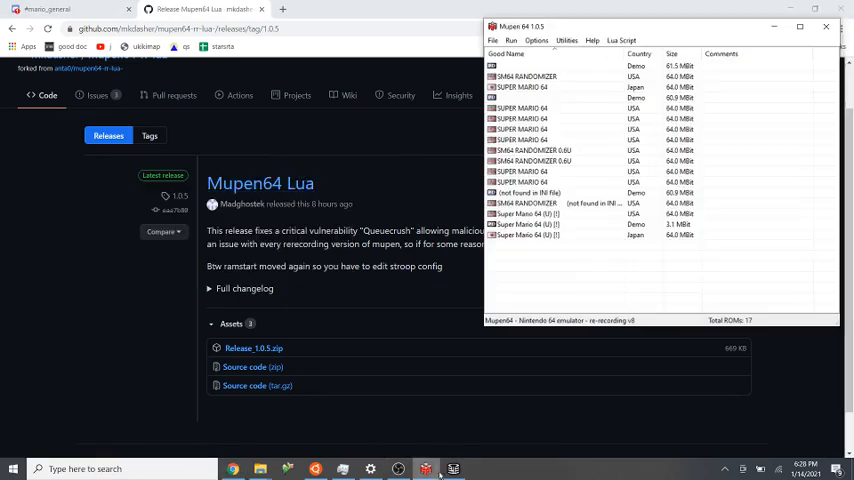
Connect STROOP to the mupen64 process, accepting the Ambiguous emulator type warning
{"action": "left_click", "coordinate": [453, 468]}
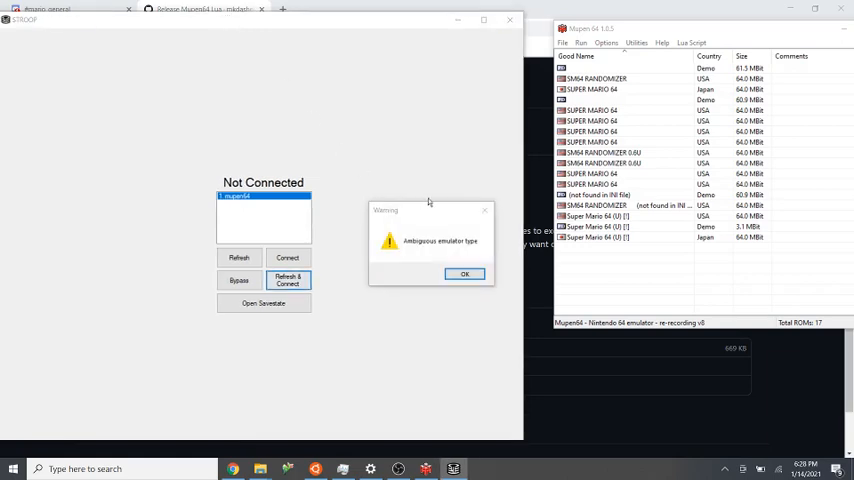
{"action": "left_click", "coordinate": [464, 273]}
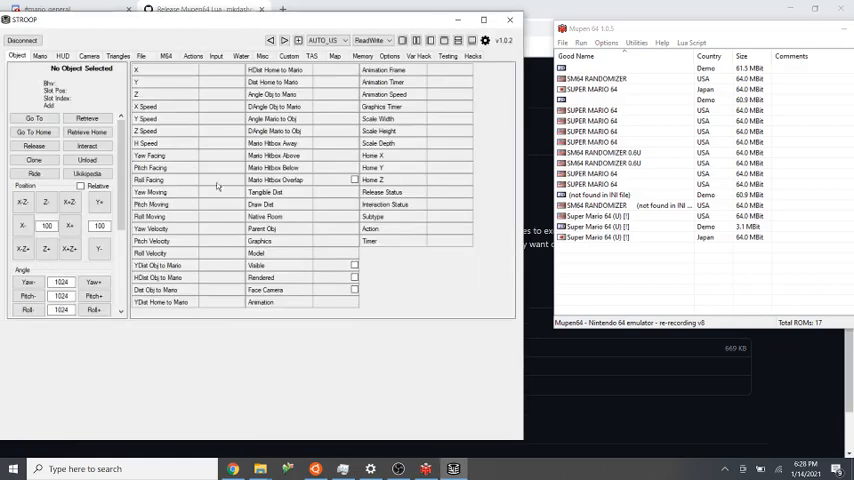